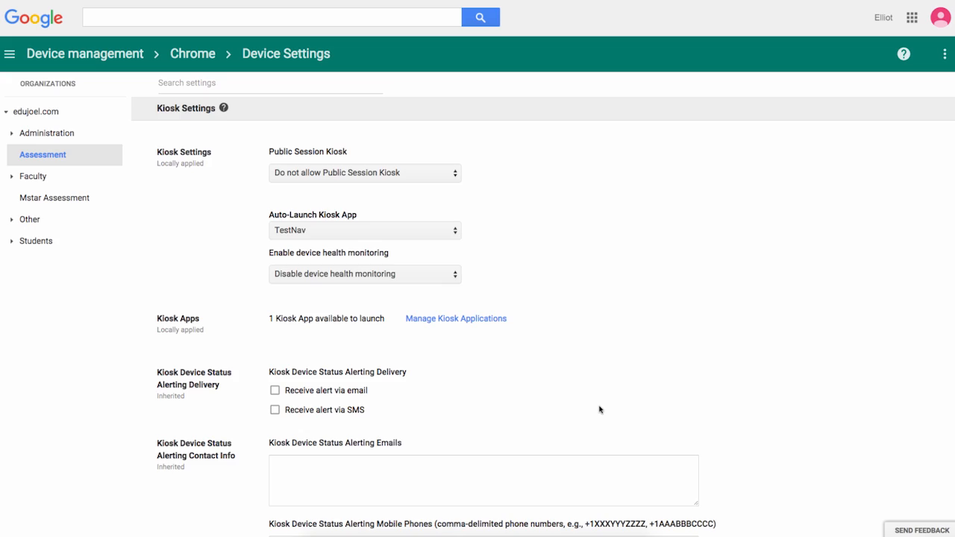
mouse_move(449, 319)
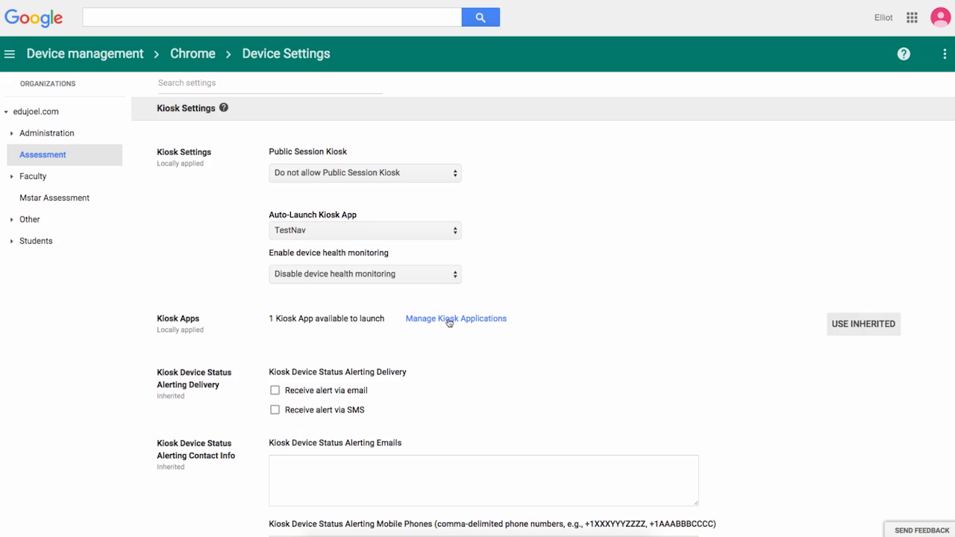
Remove TestNav from the Assessment OU's kiosk app list, leaving it empty
left_click(455, 318)
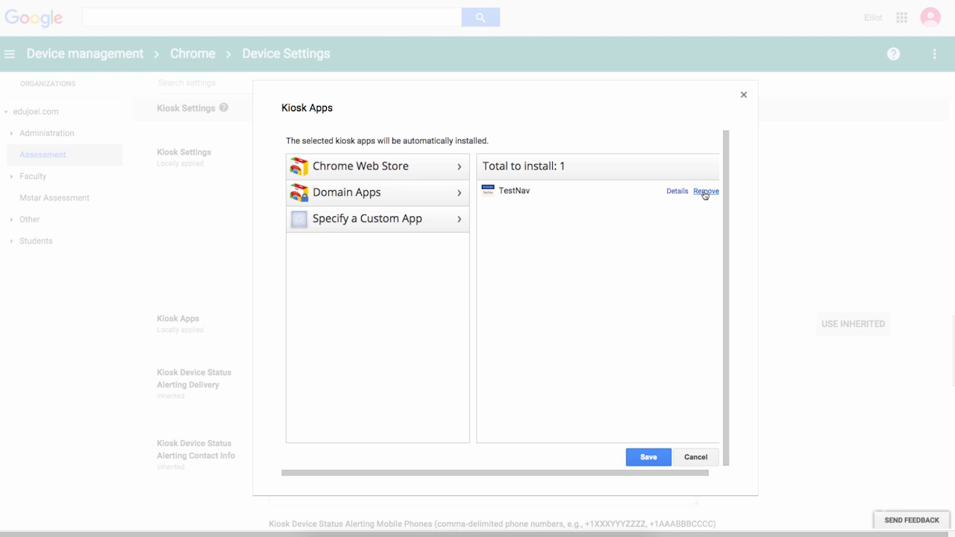
left_click(706, 191)
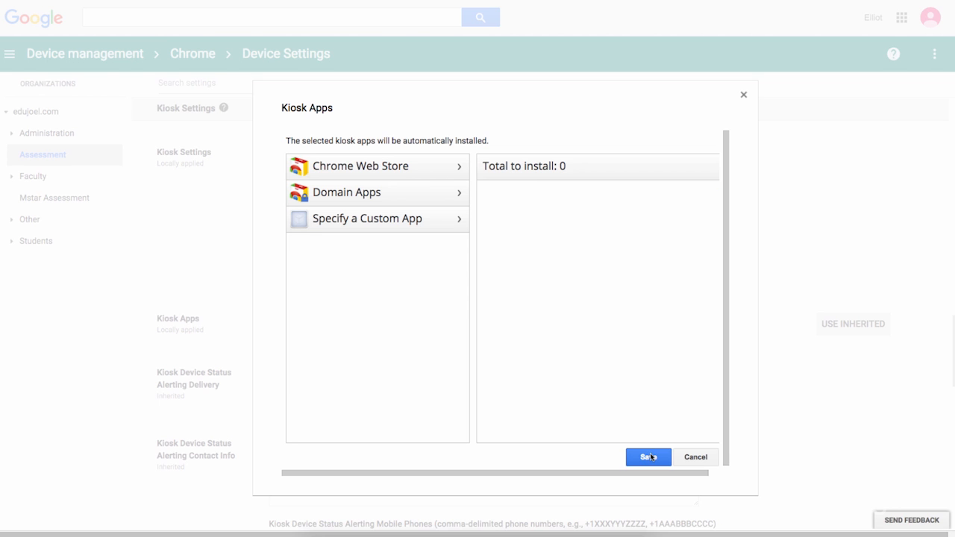
left_click(647, 456)
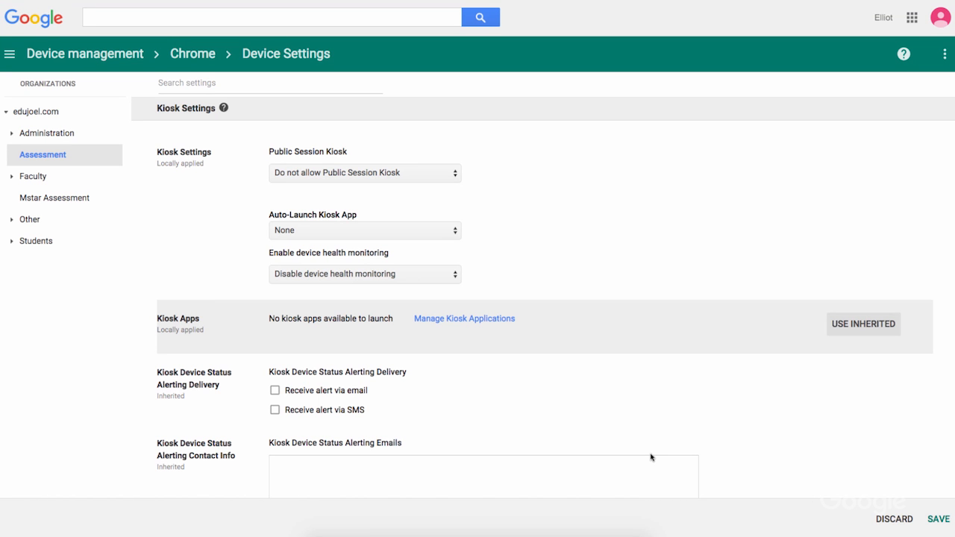